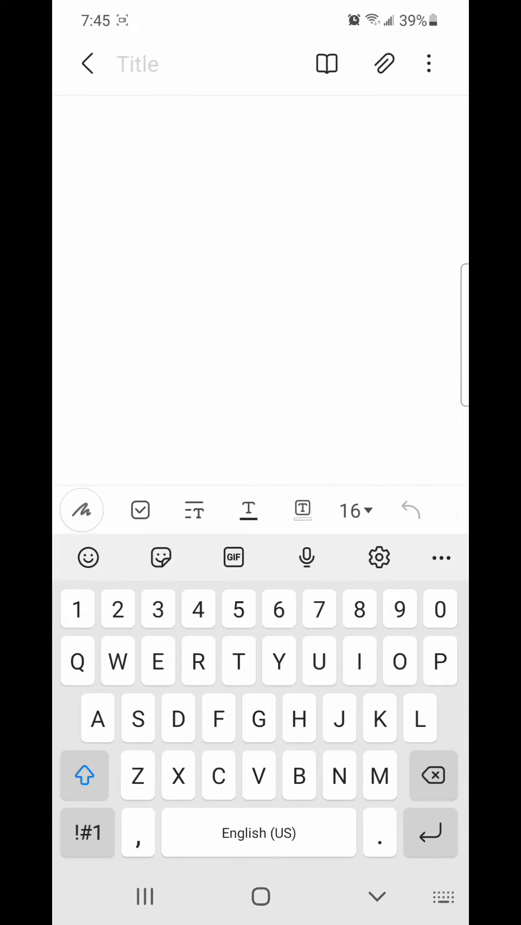
Leave the blank Samsung Notes note and show the recent apps overview.
{"action": "type", "text": "Ju"}
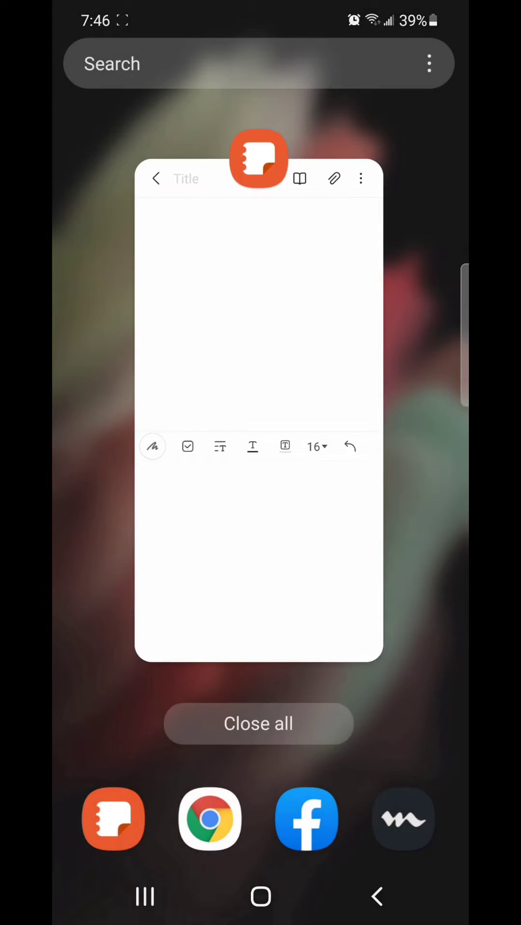
Leave Recents for the apps screen and launch Settings.
{"action": "left_click", "coordinate": [260, 896]}
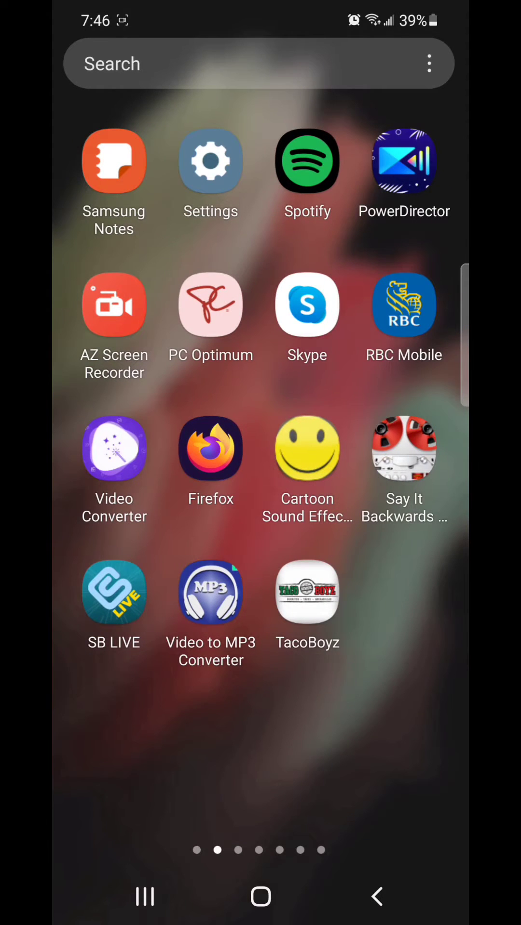
{"action": "left_click", "coordinate": [211, 162]}
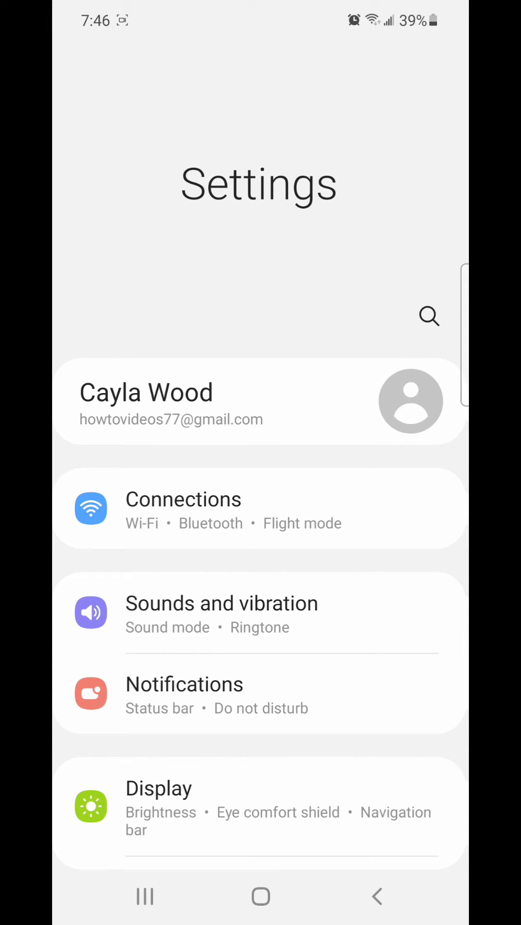
Go to Sounds and vibration and bring System sound/vibration control into view.
{"action": "left_click", "coordinate": [222, 603]}
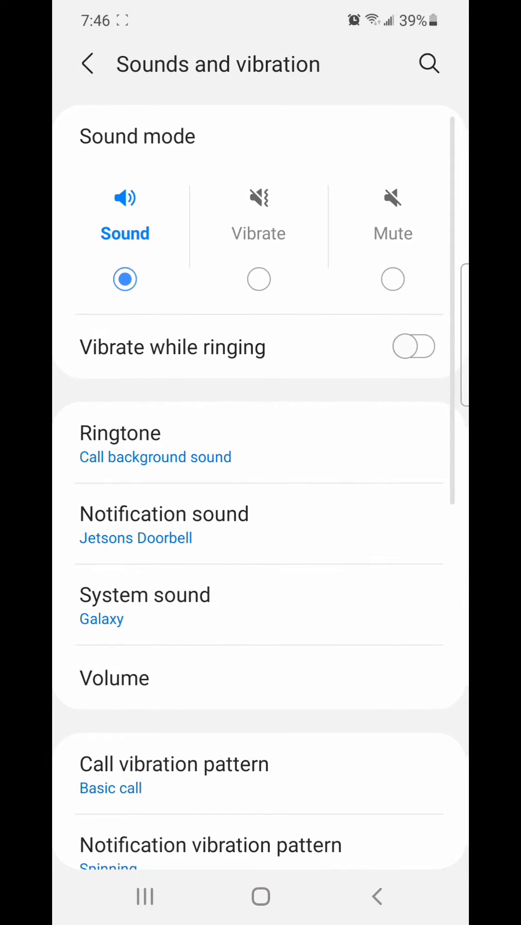
{"action": "scroll", "scroll_direction": "down", "scroll_amount": 3}
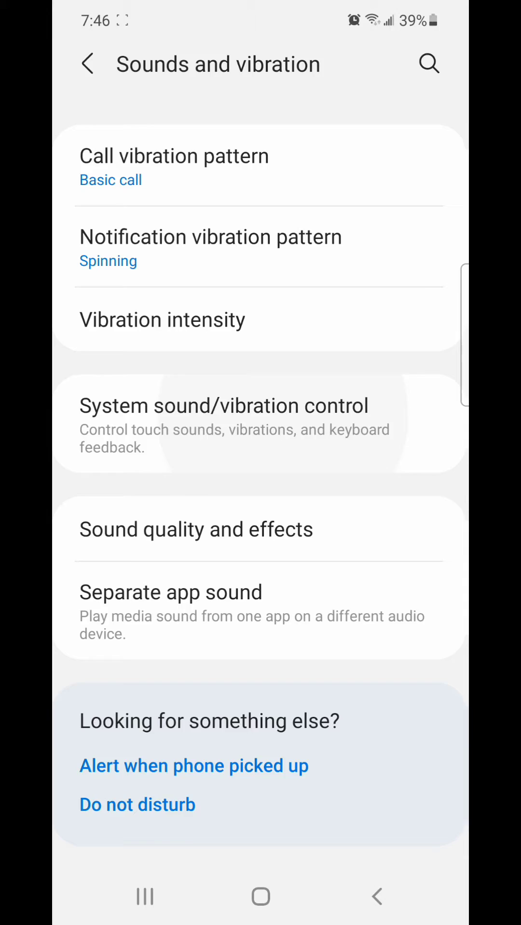
In System sound/vibration control, switch Samsung Keyboard sound off, leaving vibration on.
{"action": "left_click", "coordinate": [224, 405]}
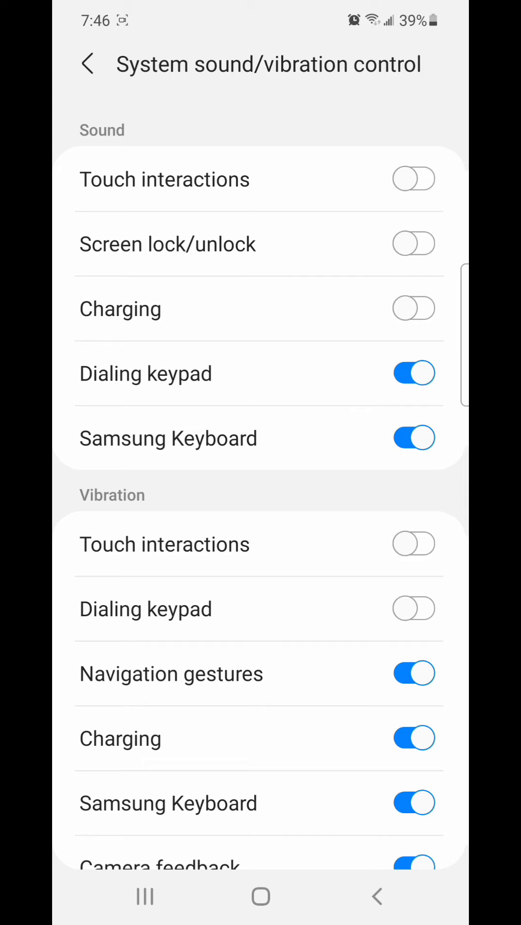
{"action": "left_click", "coordinate": [413, 439]}
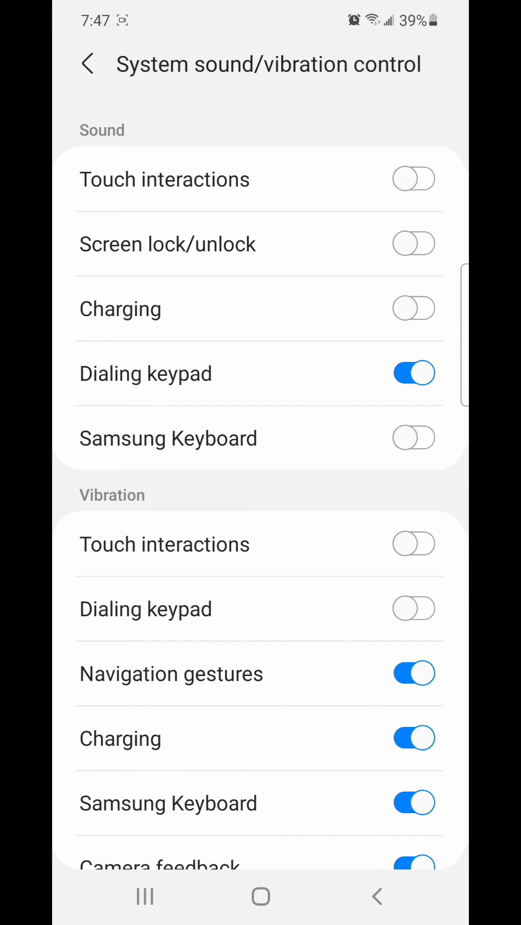